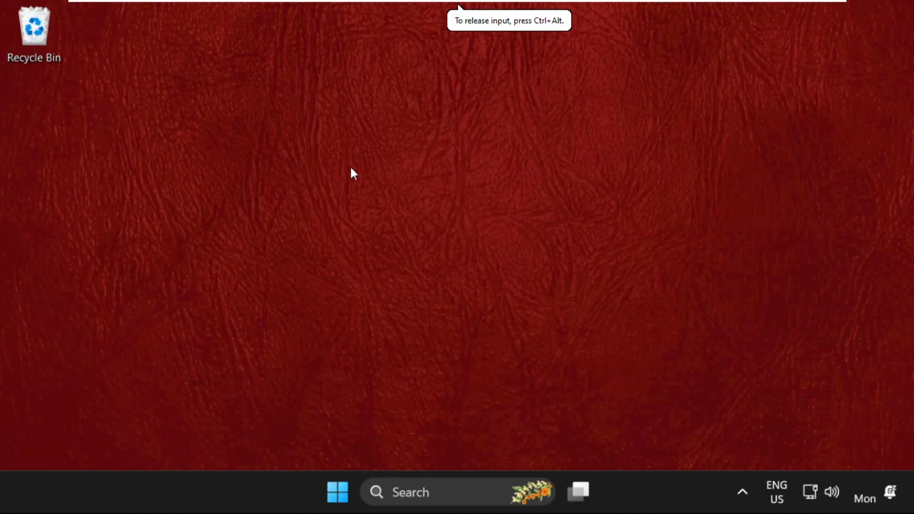
mouse_move(440, 315)
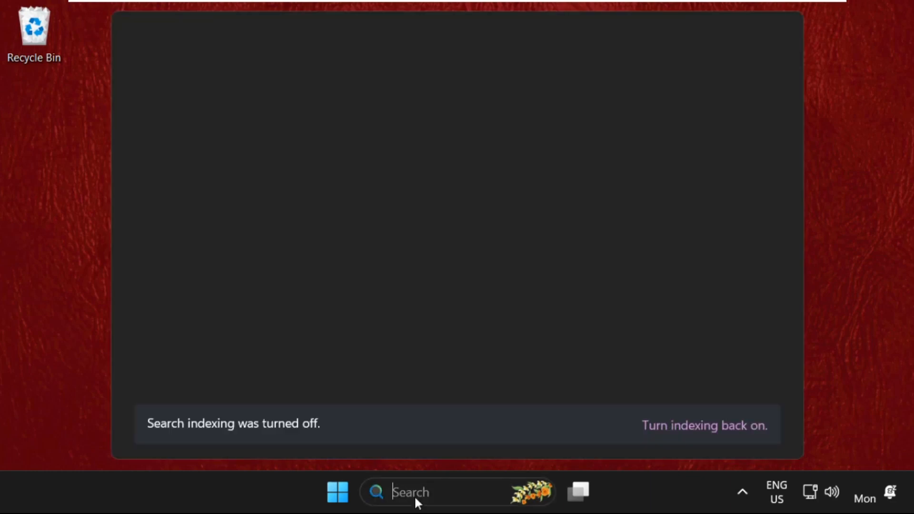
Search for 'device Manager' and launch Device Manager from the results.
type("device Manager")
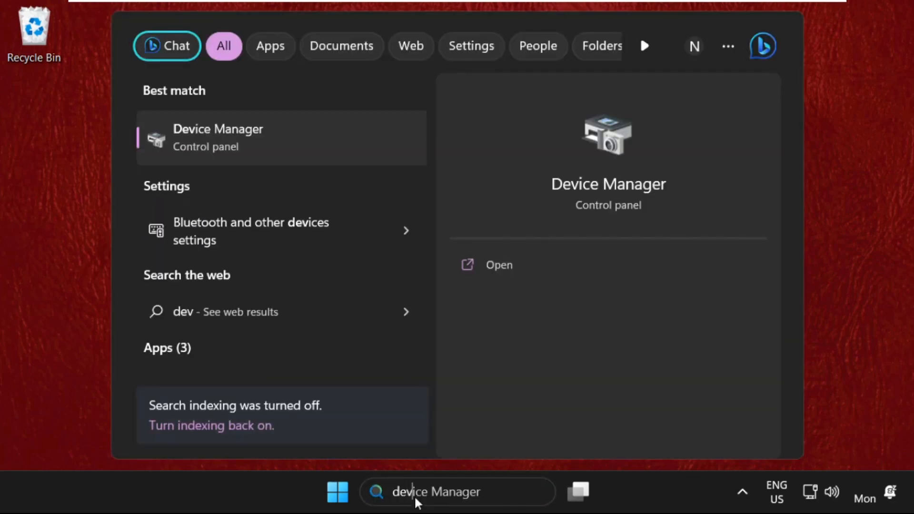
key("Escape")
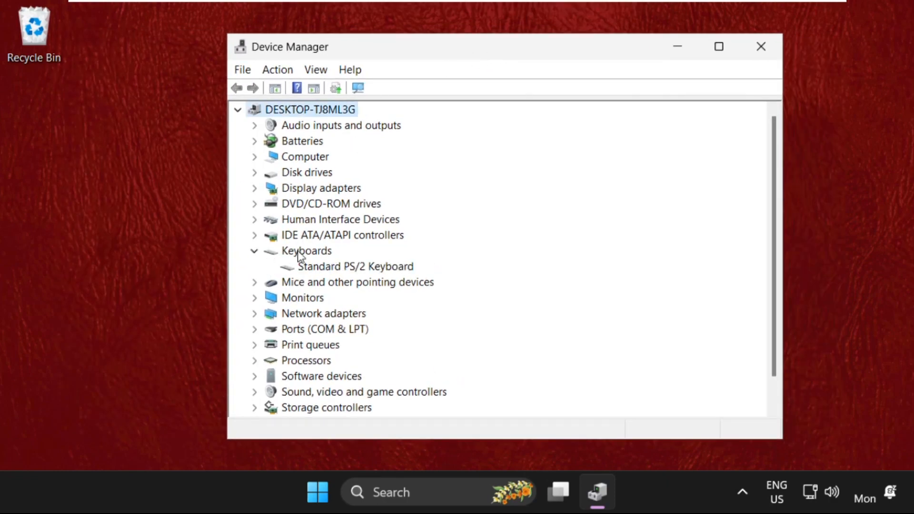
View the Standard PS/2 Keyboard's driver details, Microsoft version 10.0.22621.1.
right_click(355, 267)
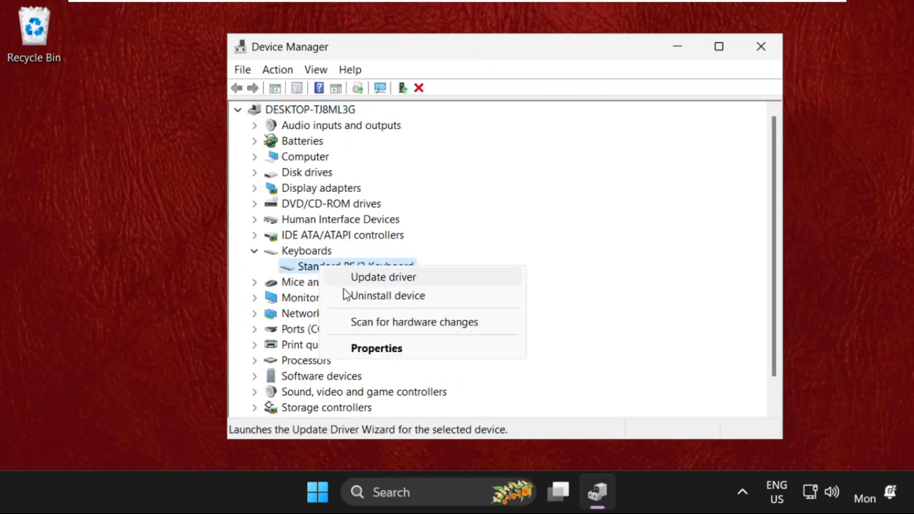
left_click(377, 348)
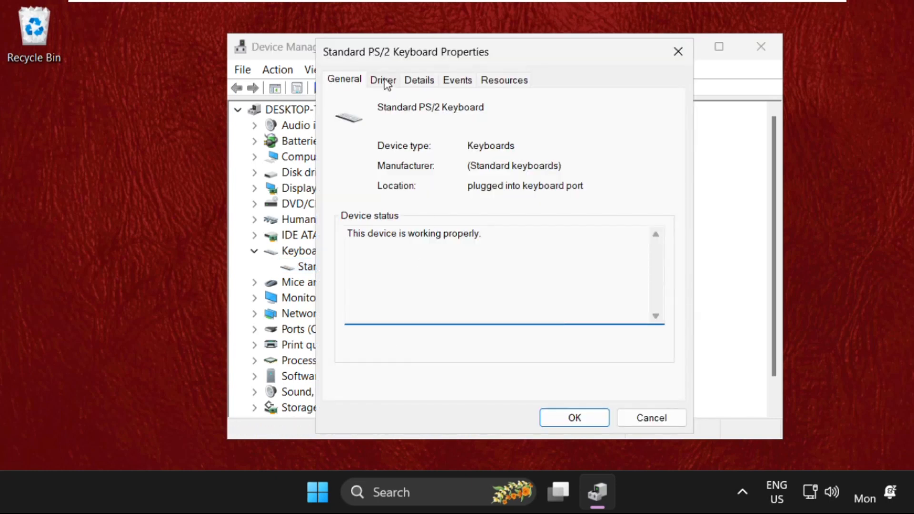
left_click(383, 80)
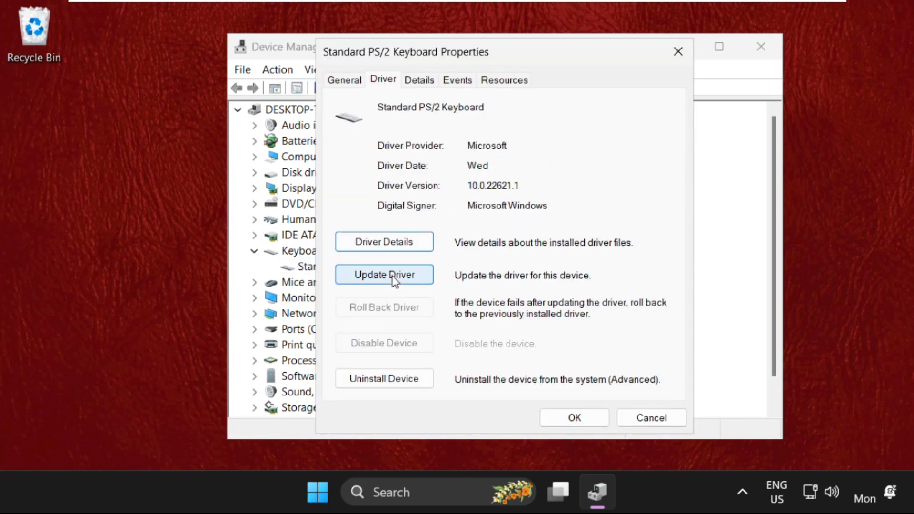
left_click(383, 274)
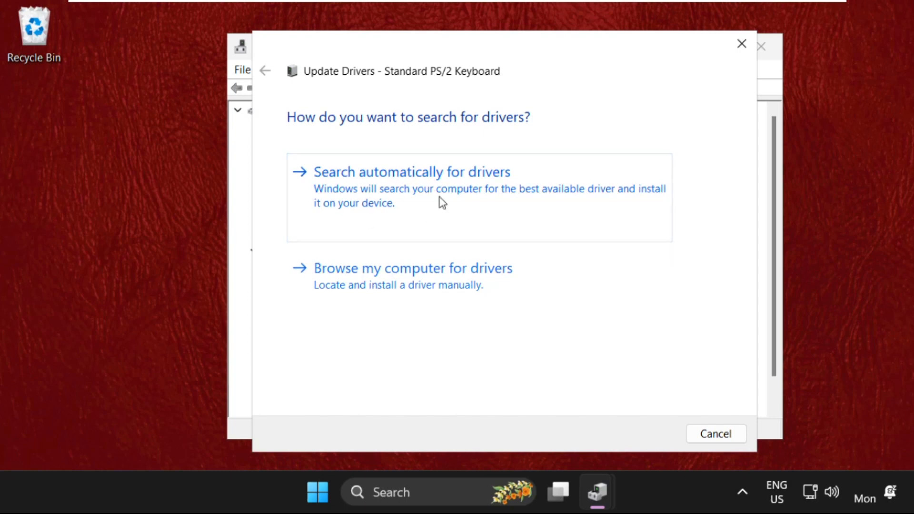
mouse_move(429, 211)
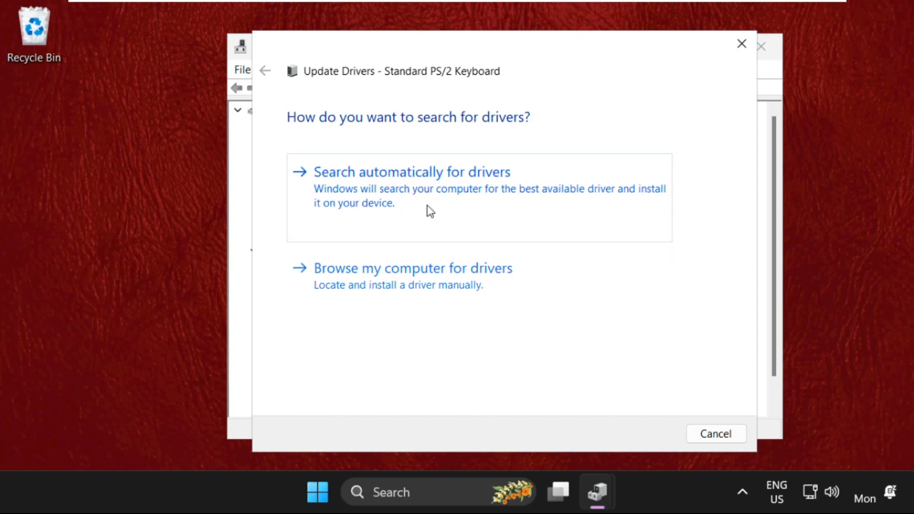
left_click(411, 171)
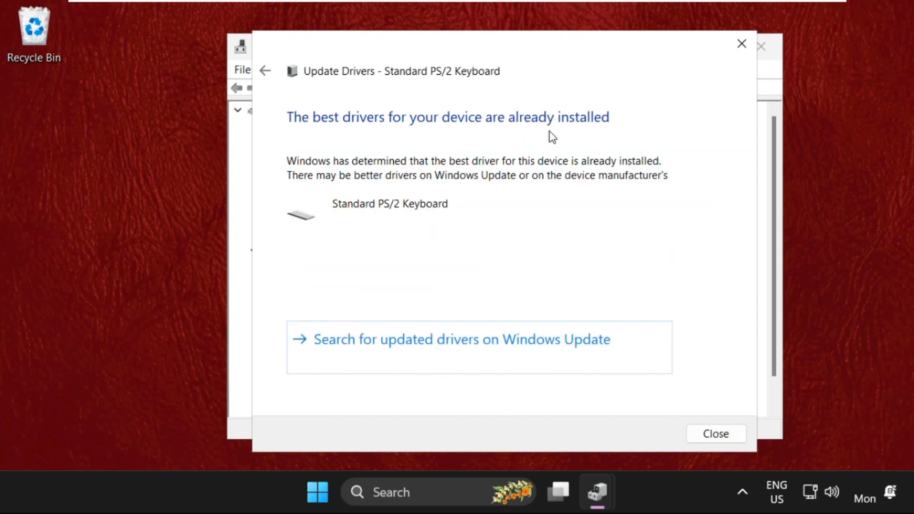
left_click(714, 434)
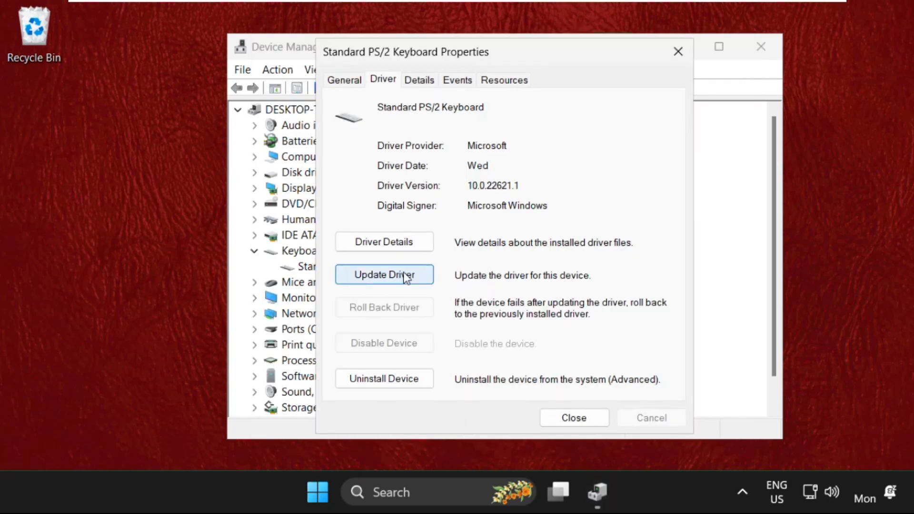
Reinstall the Standard PS/2 Keyboard driver from the compatible list and dismiss the restart prompt.
left_click(384, 274)
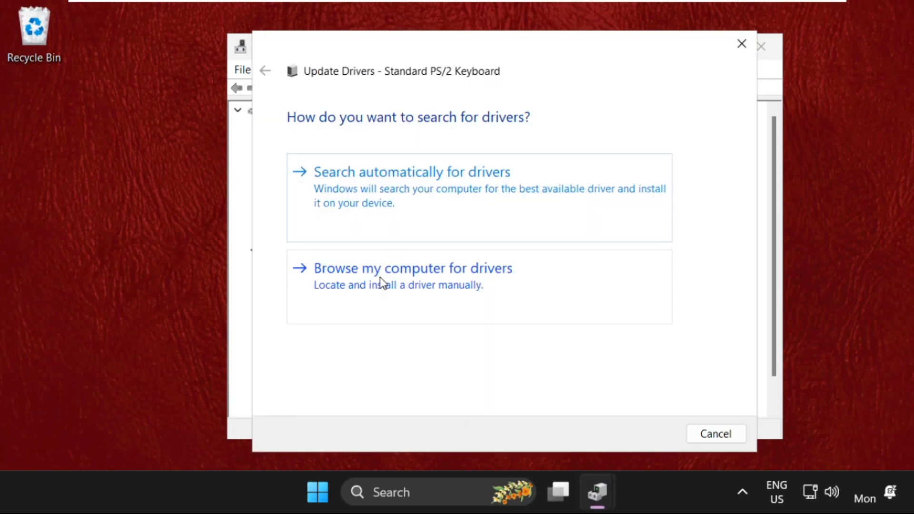
mouse_move(355, 295)
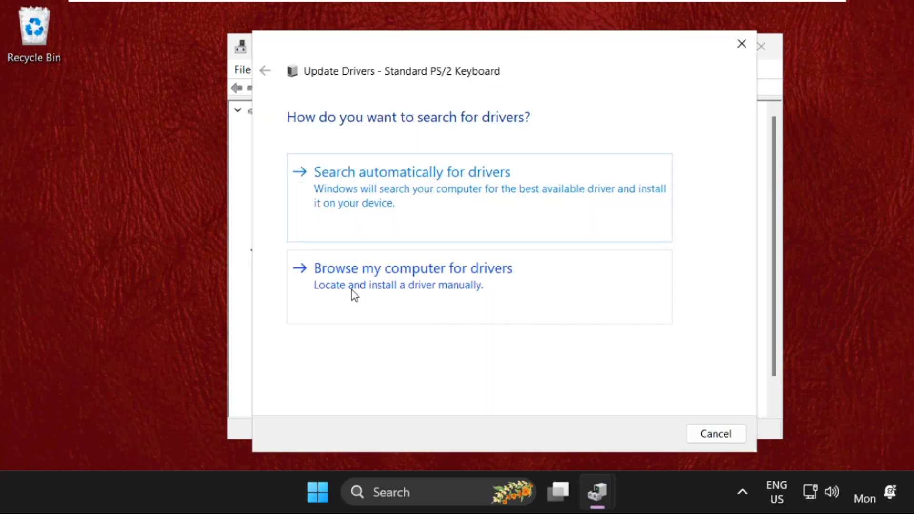
left_click(411, 267)
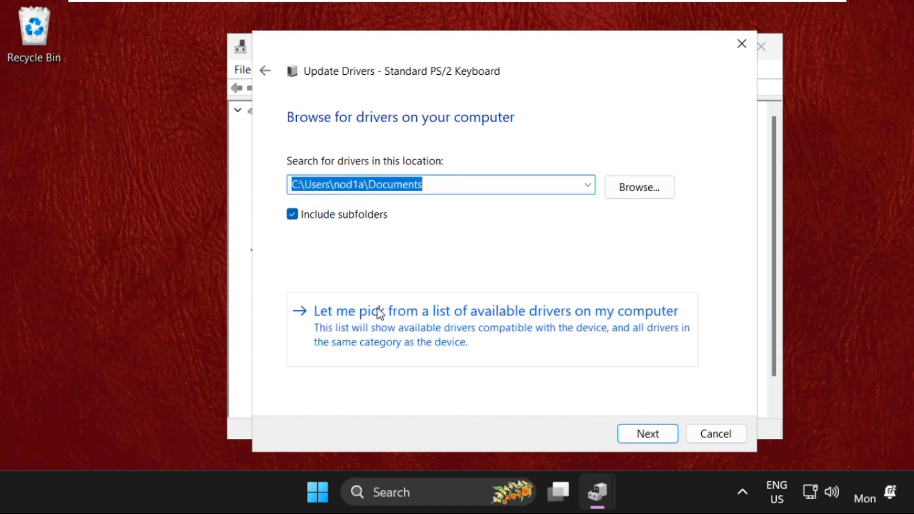
left_click(494, 310)
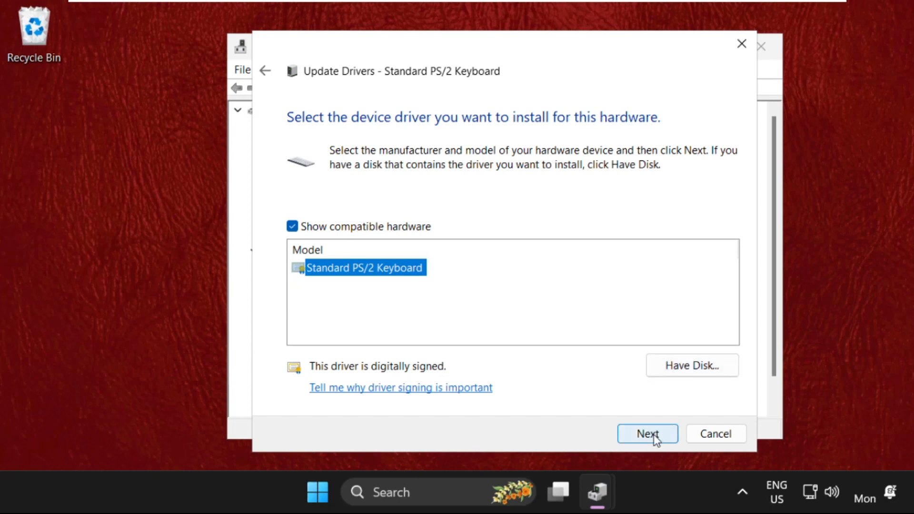
left_click(647, 434)
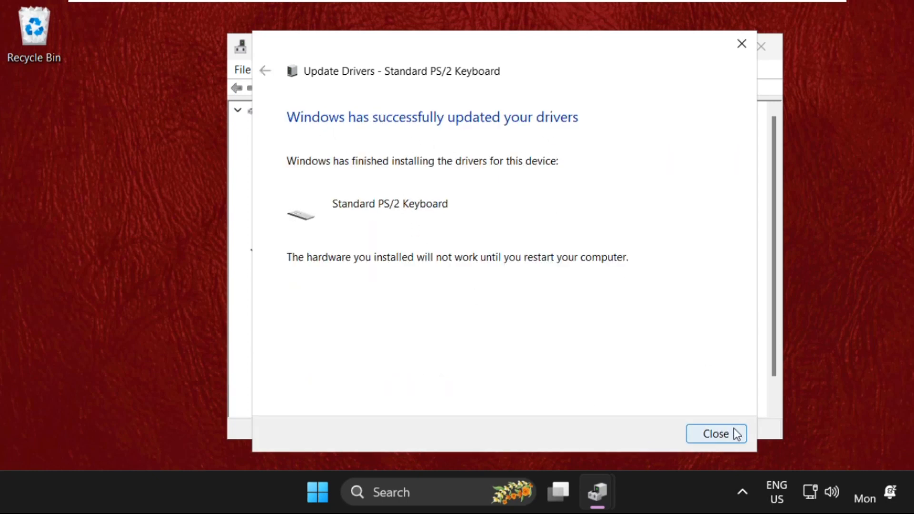
left_click(715, 434)
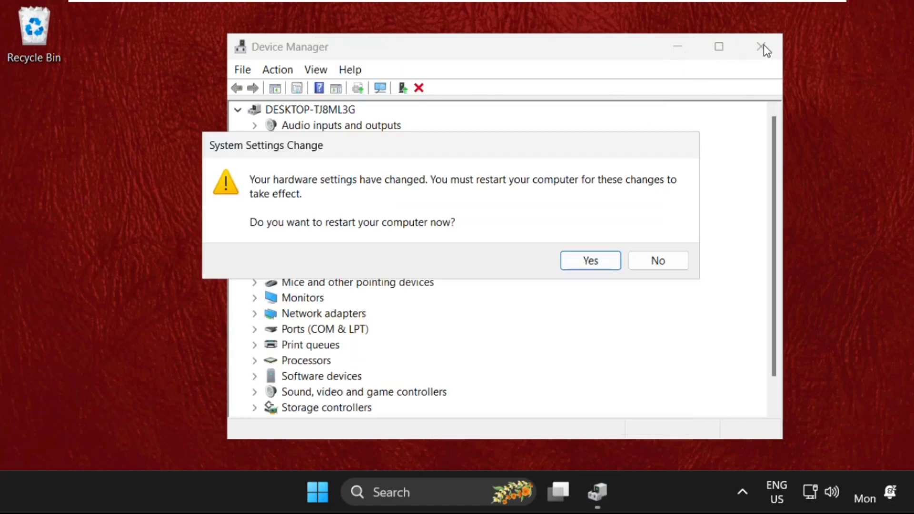
left_click(657, 260)
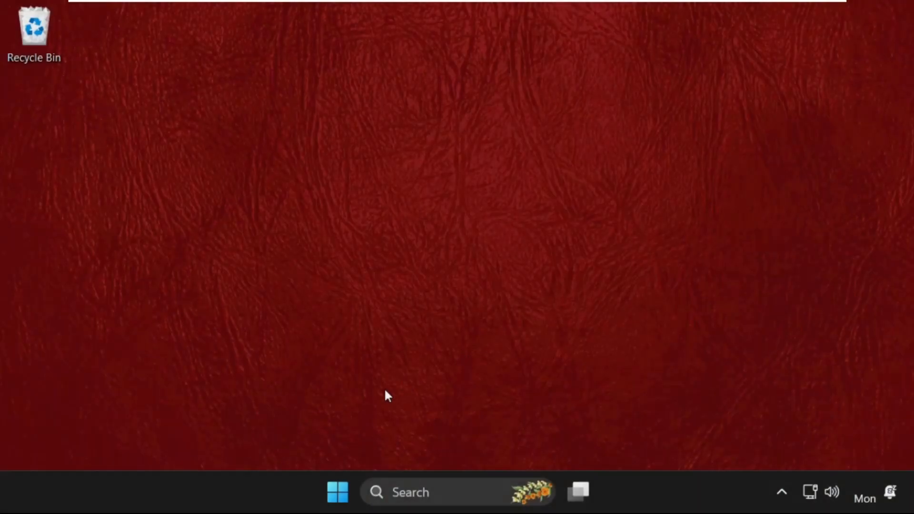
Search for 'on sc' to launch the On-Screen Keyboard.
left_click(409, 492)
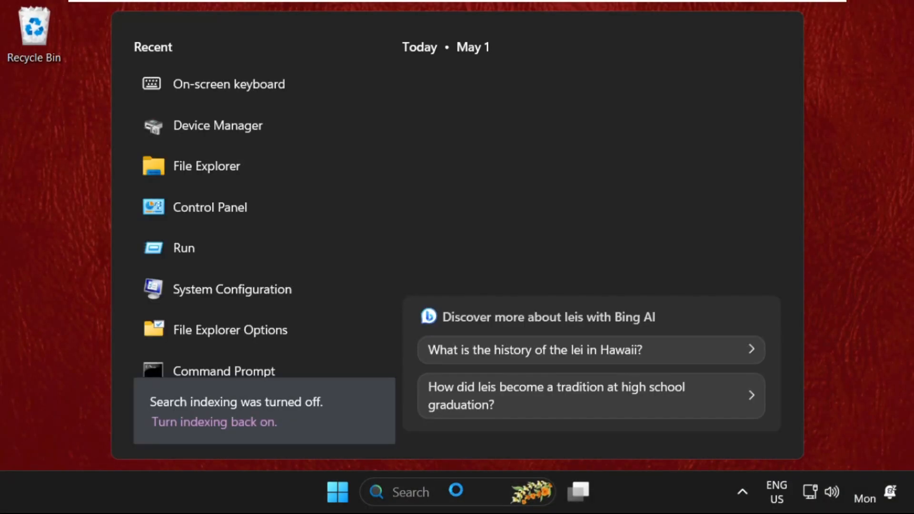
type("on sc")
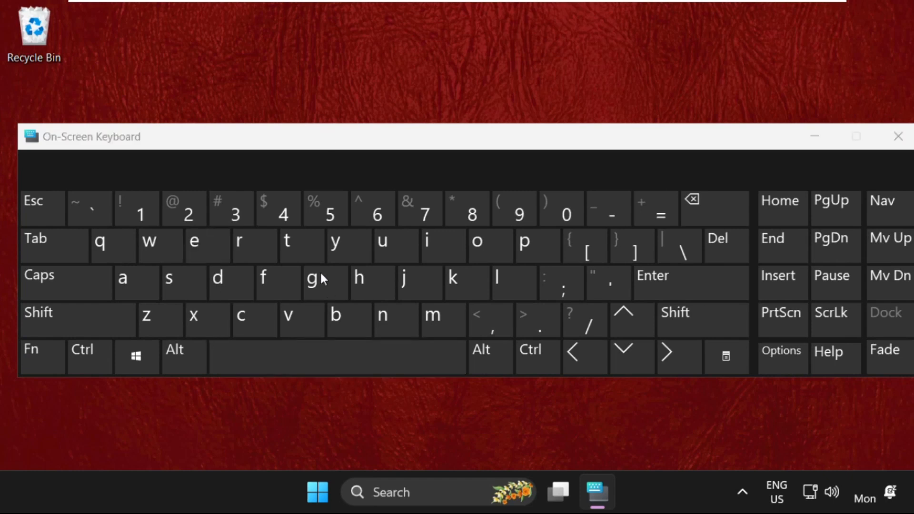
mouse_move(401, 423)
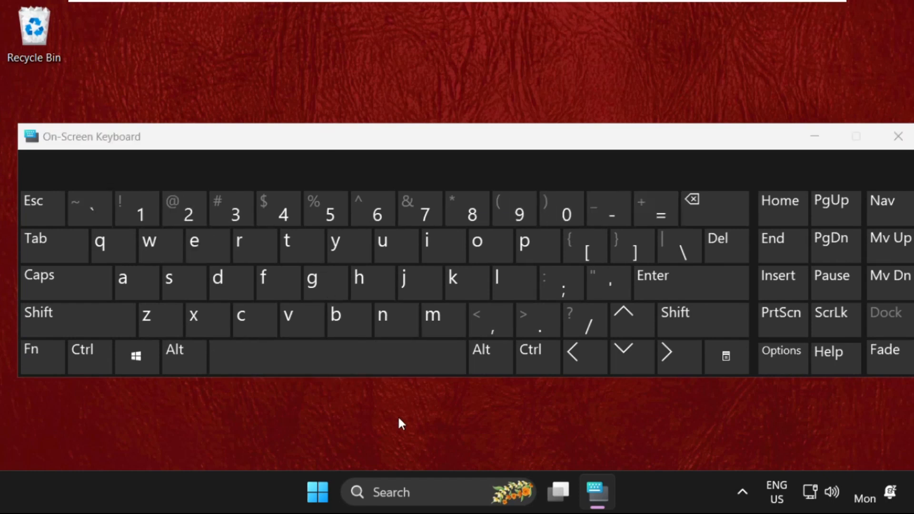
mouse_move(349, 447)
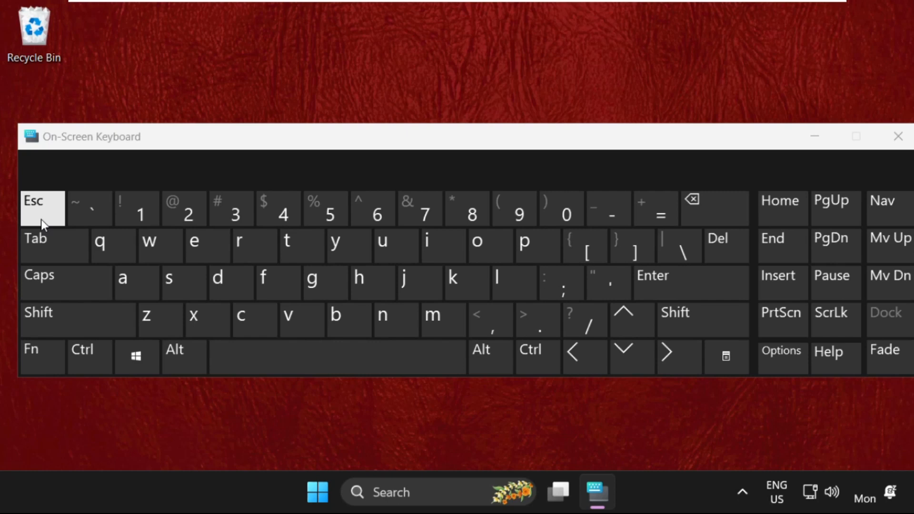
mouse_move(472, 209)
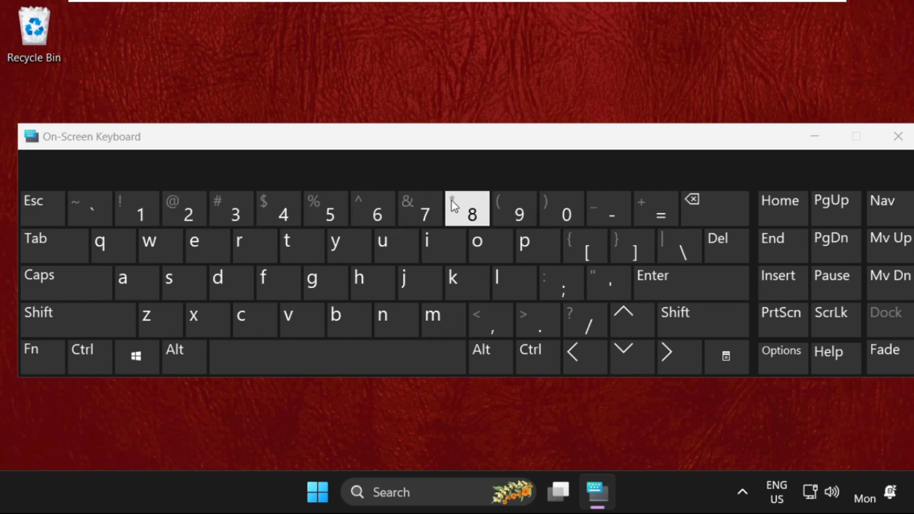
mouse_move(35, 238)
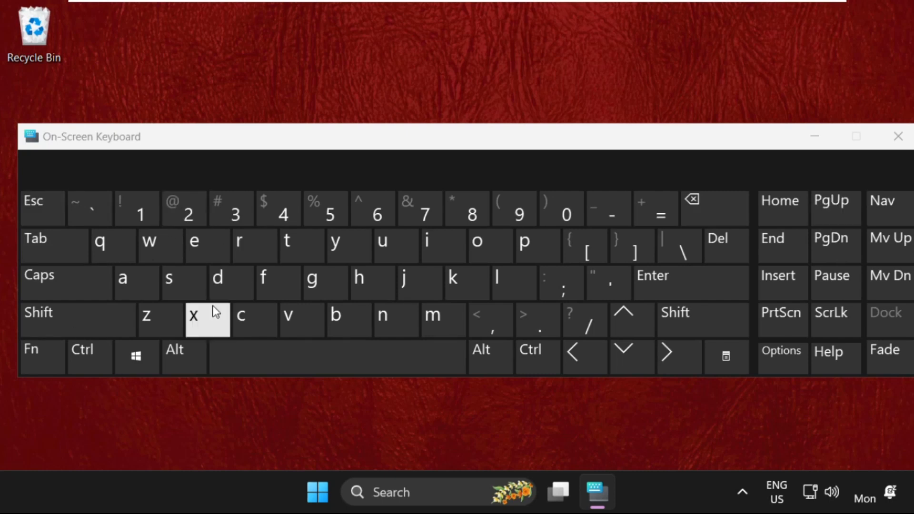
Close the On-Screen Keyboard after trying the Fn and Esc keys.
left_click(897, 136)
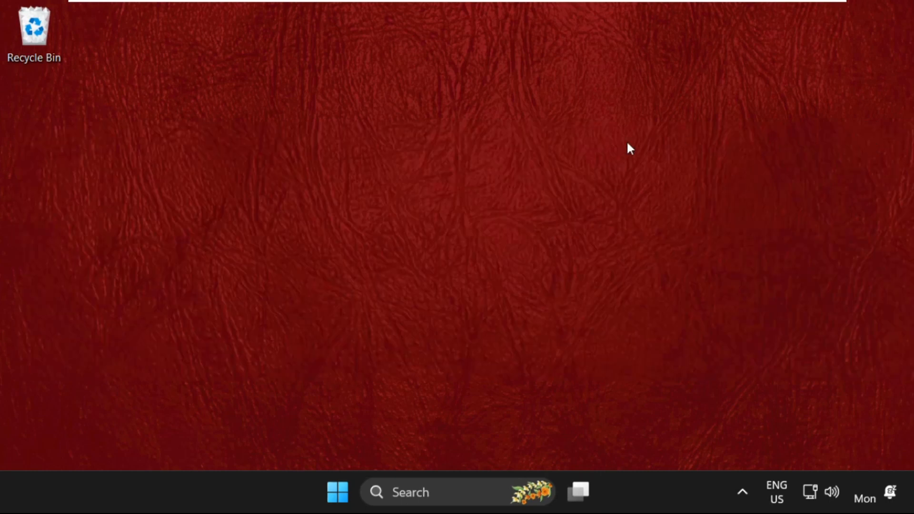